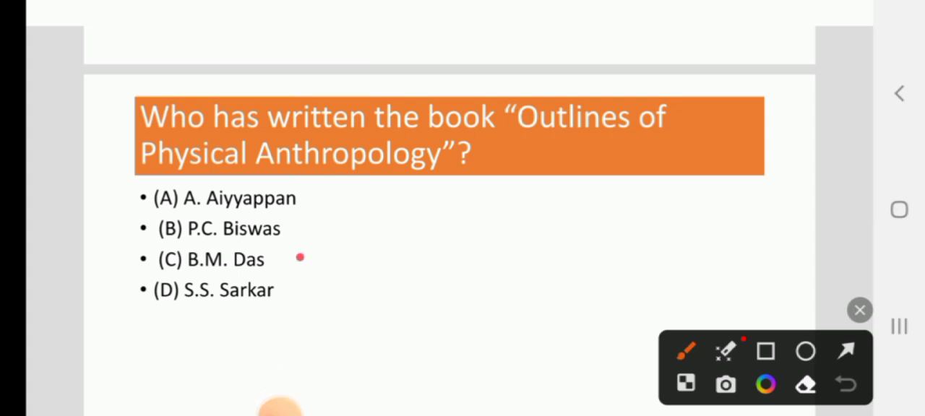
Draw a red pen mark beside option (C) B.M. Das.
drag(296, 260, 369, 224)
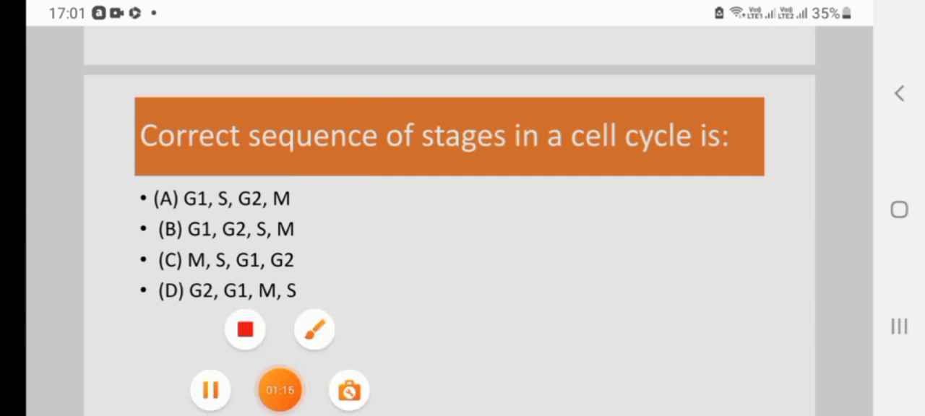
Turn on the brush annotation tool and draw a red tick beside (B) Charles Darwin.
click(314, 330)
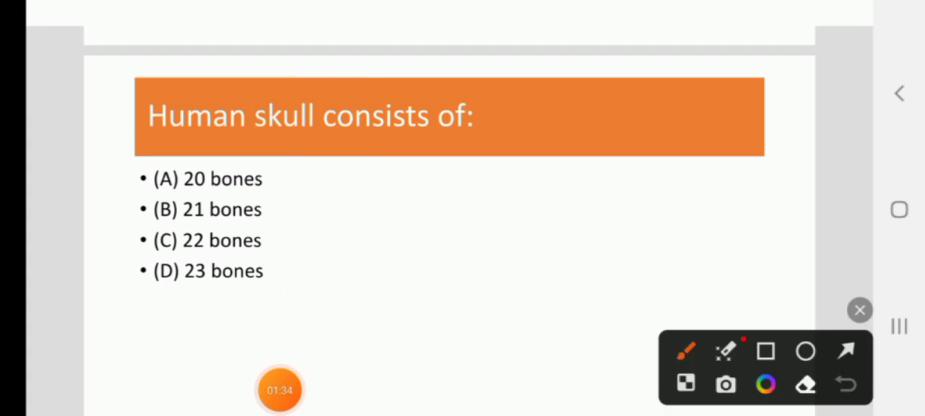
drag(277, 244, 349, 192)
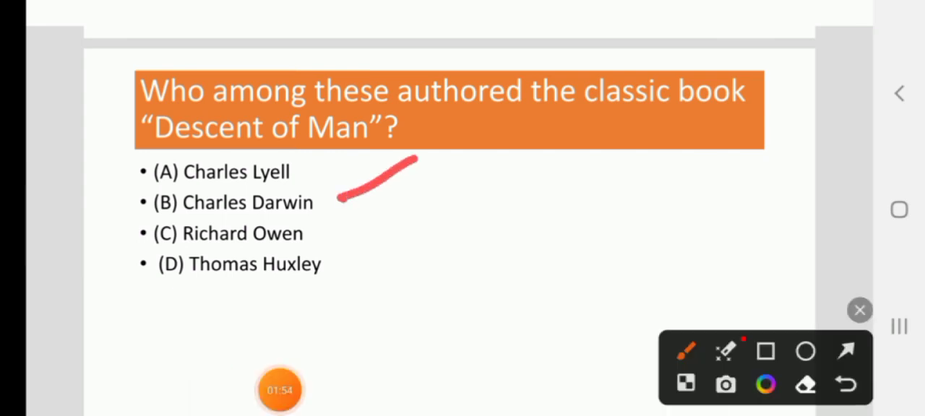
drag(477, 216, 513, 311)
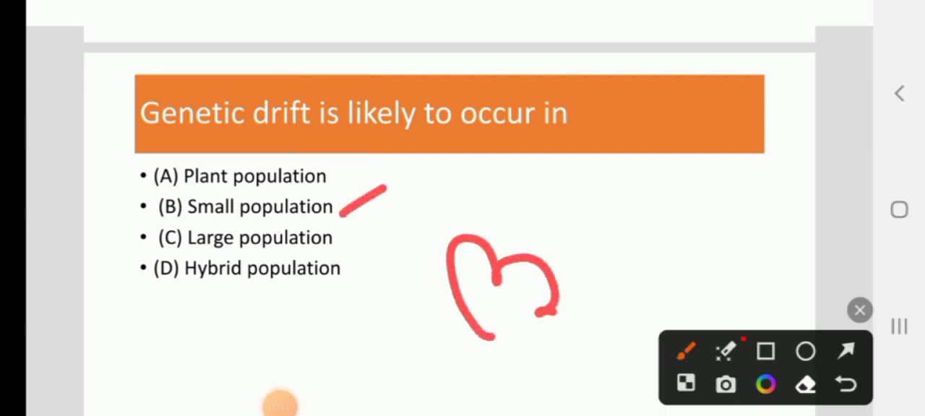
Scroll the slide view while marking (B) Small population on the genetic drift slide.
scroll(up, 3)
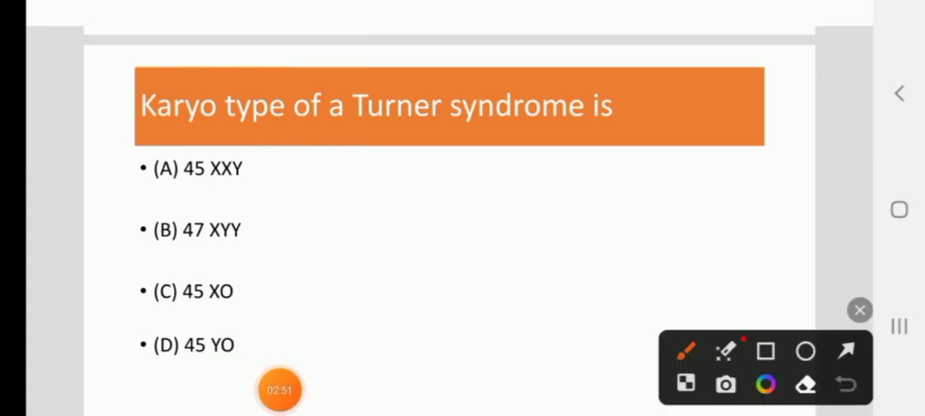
Swipe past the Turner syndrome slide and mark option (B) 13 in red.
drag(249, 293, 340, 231)
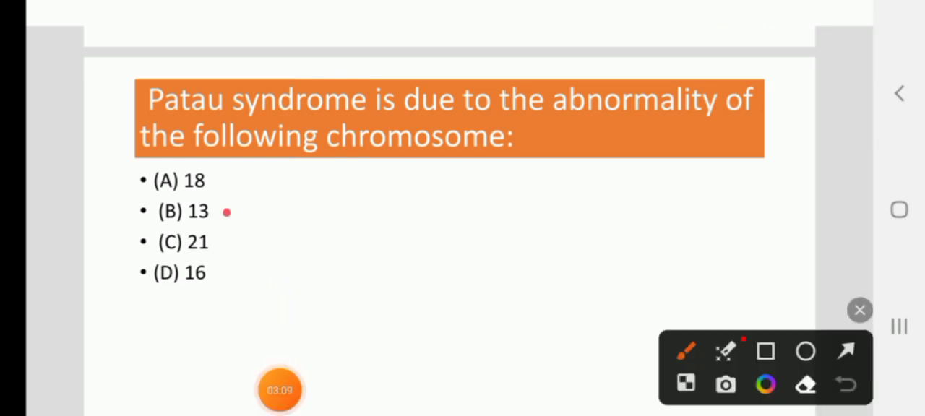
drag(226, 217, 266, 169)
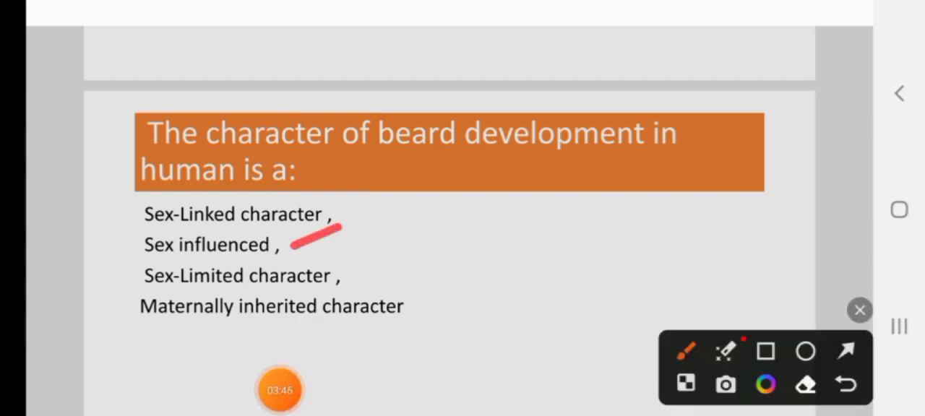
Draw a red vertical line beside the beard development answer options.
drag(127, 195, 121, 271)
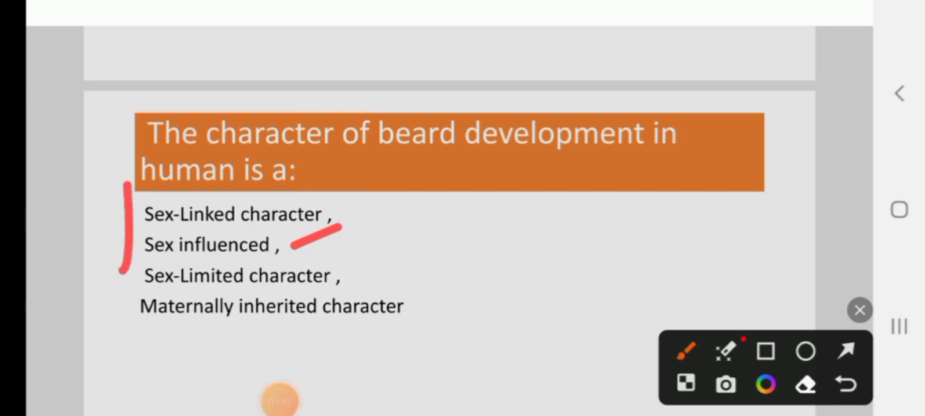